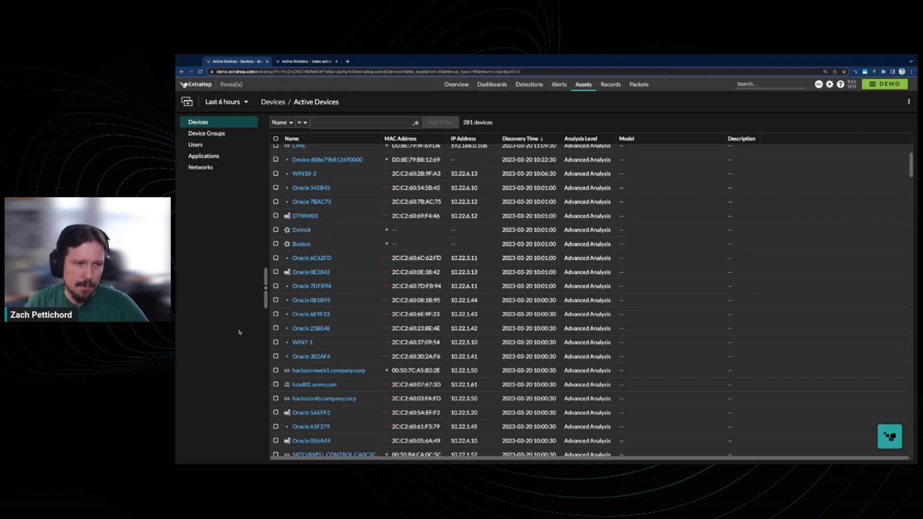
pyautogui.moveTo(217, 299)
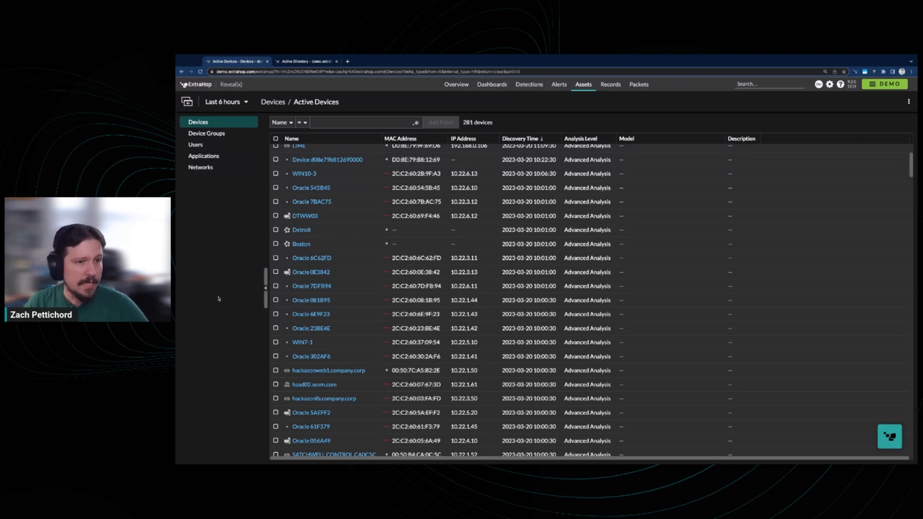
pyautogui.moveTo(212, 296)
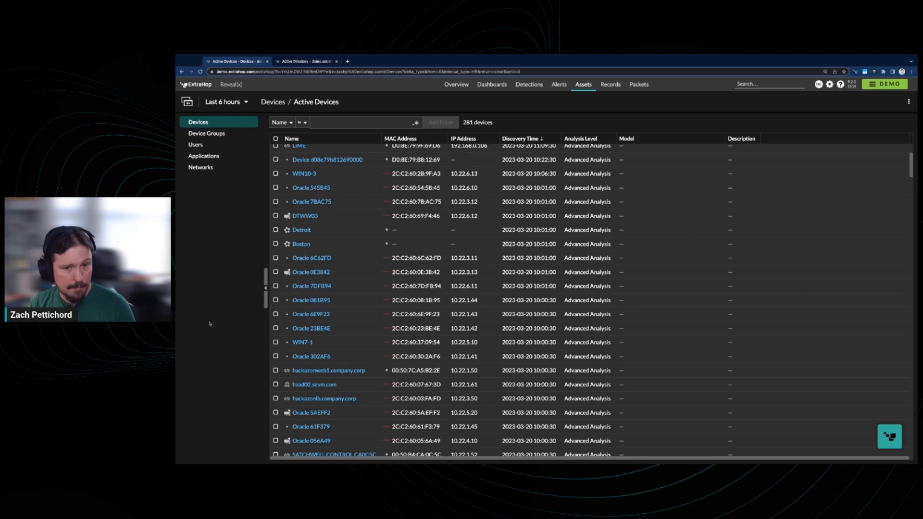
# Open the hzad02.sevm.com device page from the Active Devices list
pyautogui.click(314, 384)
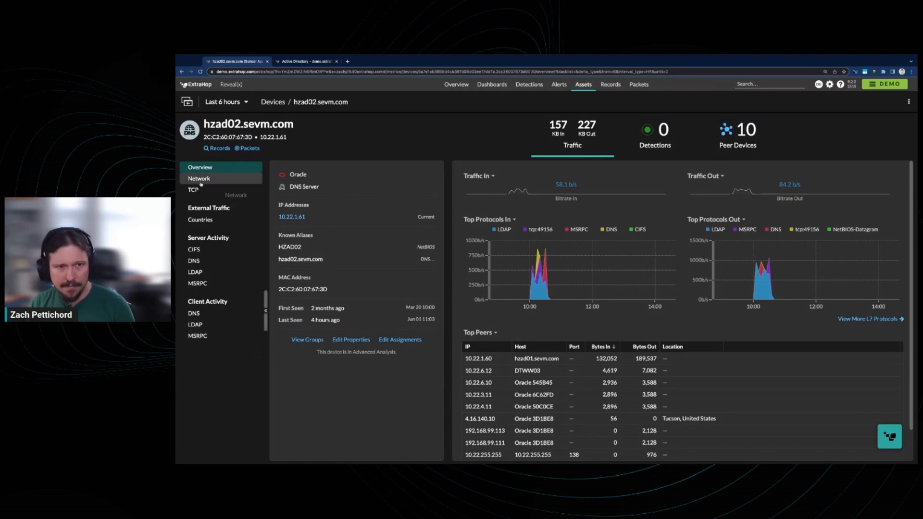
# Show the Network metrics page for hzad02.sevm.com
pyautogui.click(199, 178)
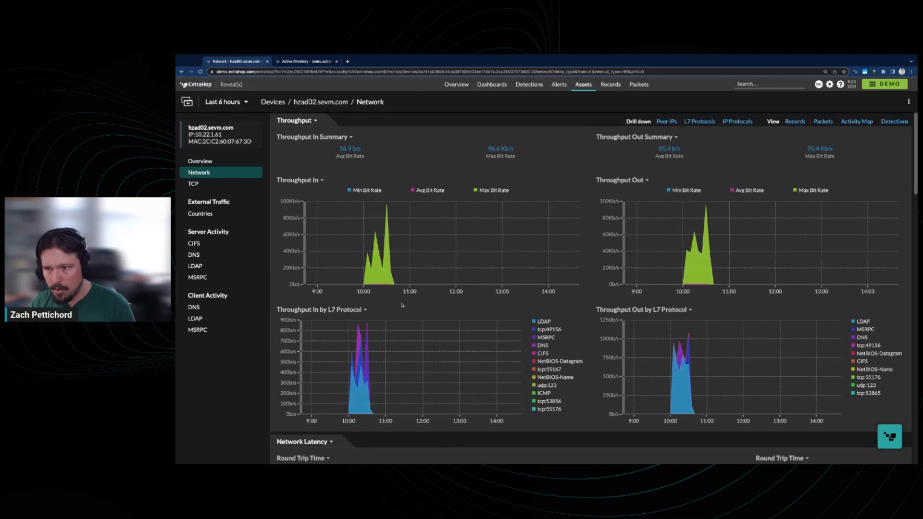
# Scroll through hzad02.sevm.com's throughput, latency and packet charts, then show its TCP metrics
pyautogui.scroll(-3)
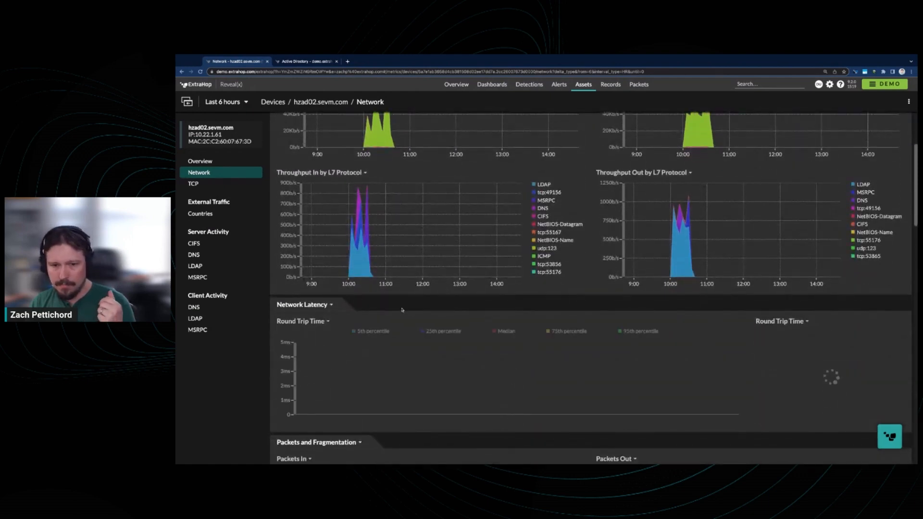
pyautogui.scroll(-3)
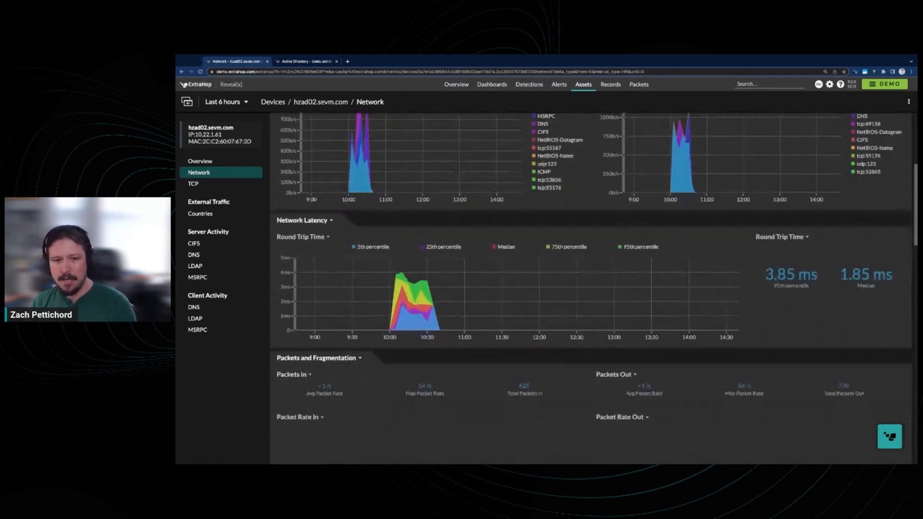
pyautogui.scroll(-3)
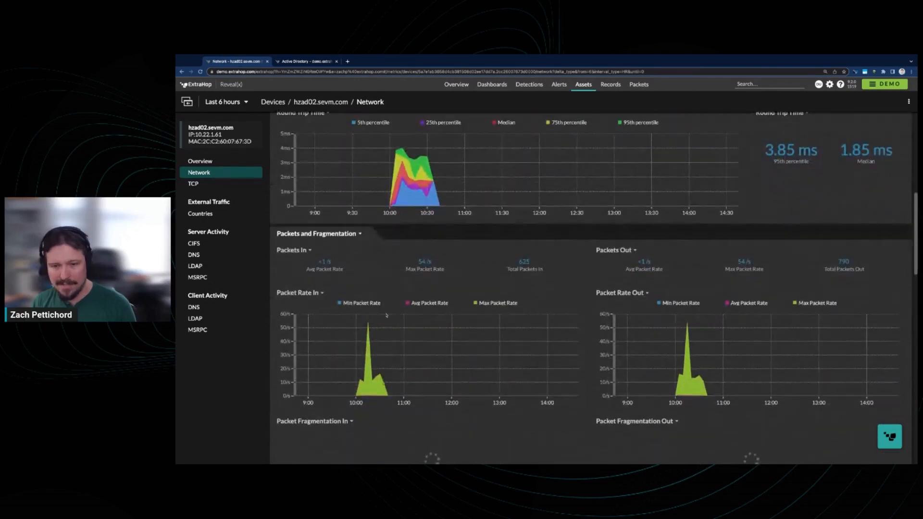
pyautogui.scroll(-3)
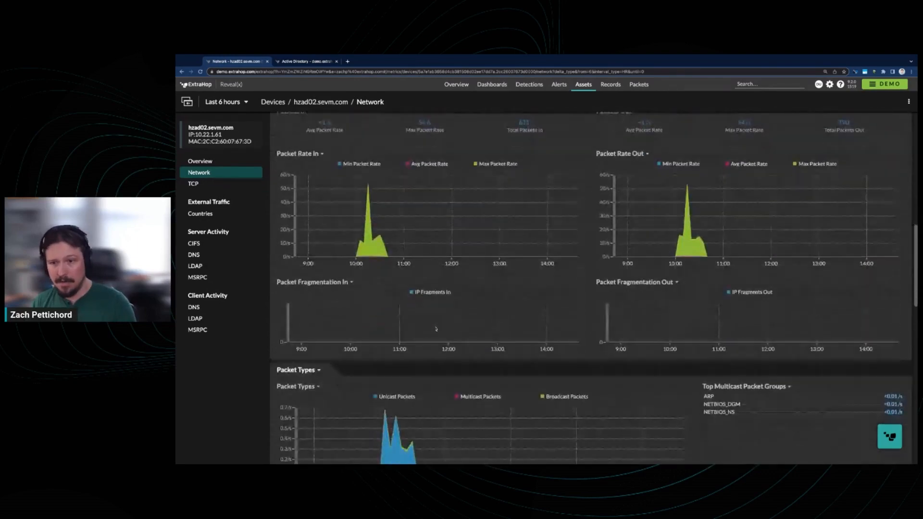
pyautogui.scroll(-3)
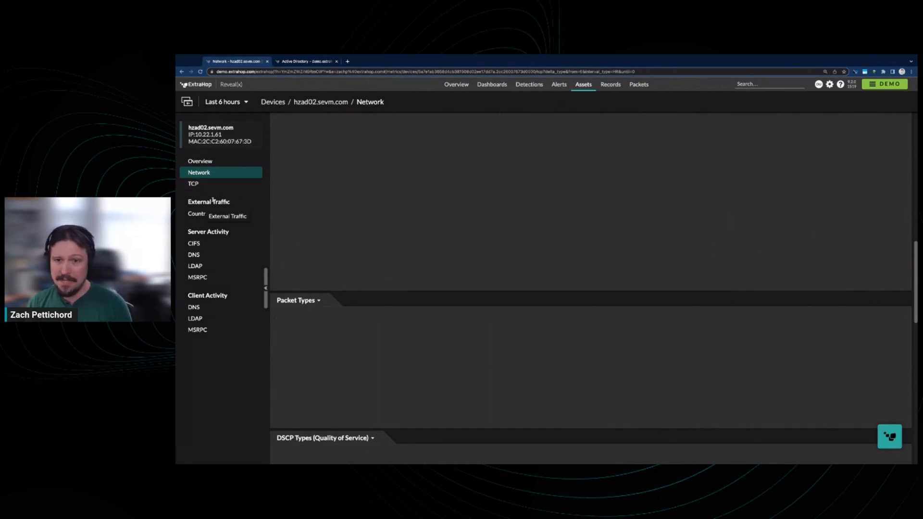
pyautogui.click(193, 183)
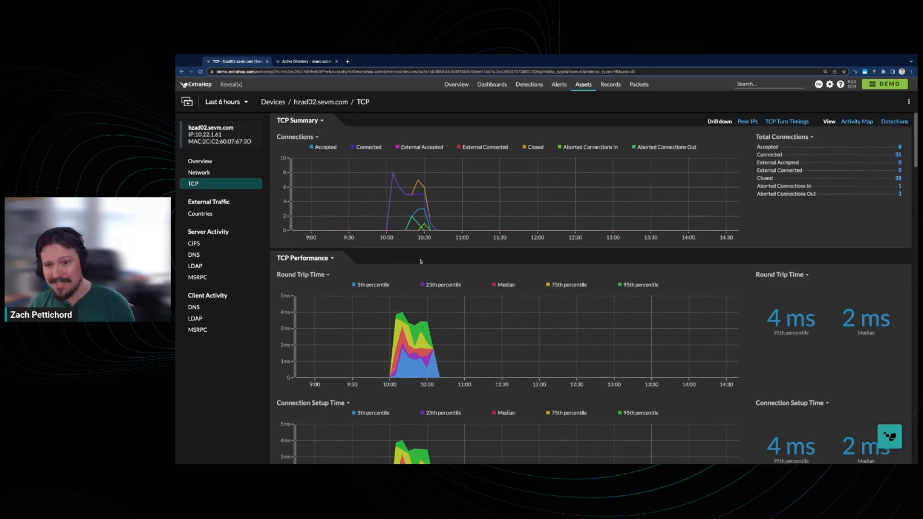
# Check the TCP connection charts, then open the Hackazon dashboard
pyautogui.scroll(-3)
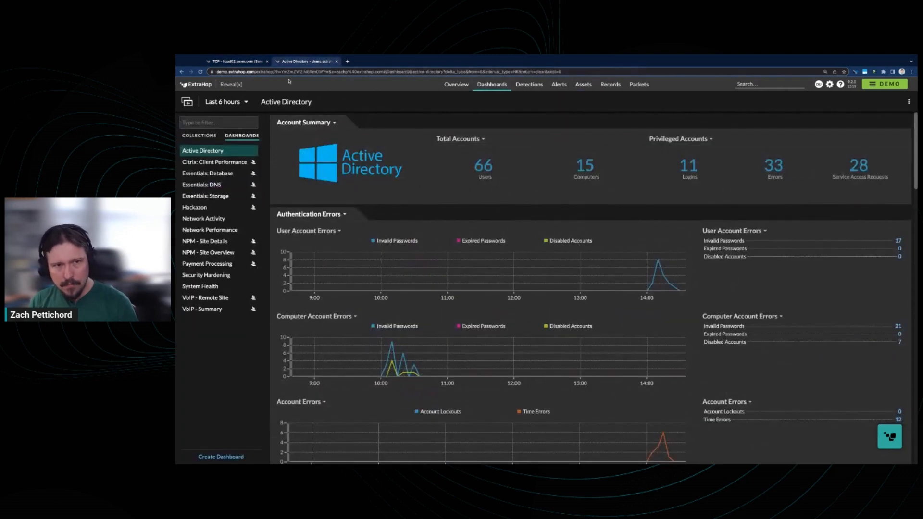
pyautogui.click(194, 206)
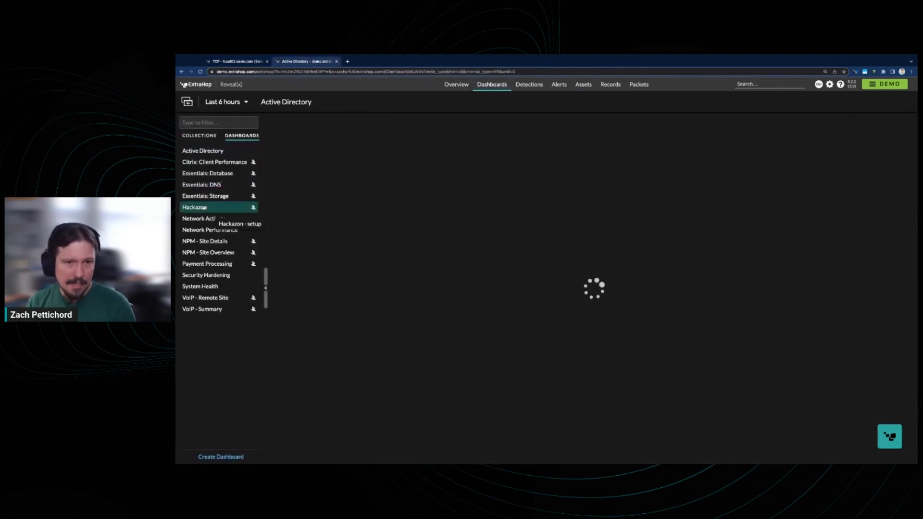
# Scroll the Hackazon dashboard to Database Performance and drill the Errors series down by Error
pyautogui.click(194, 208)
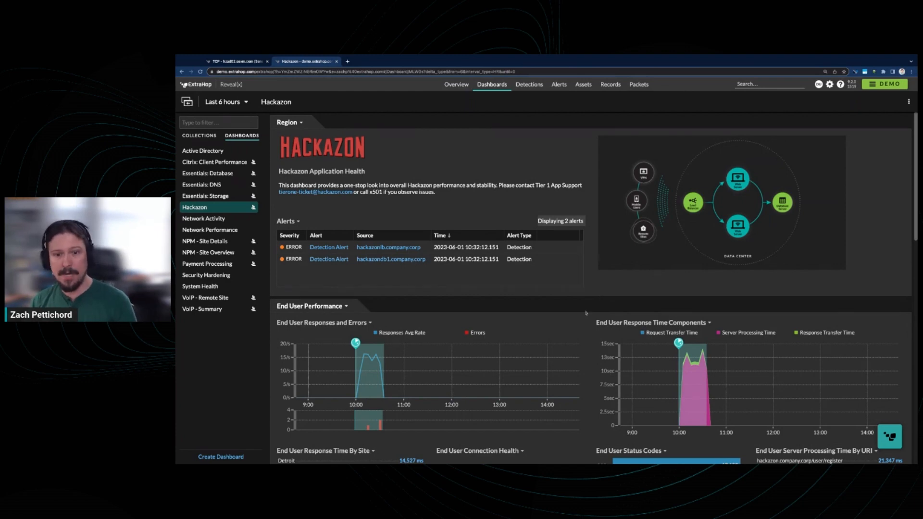
pyautogui.scroll(-3)
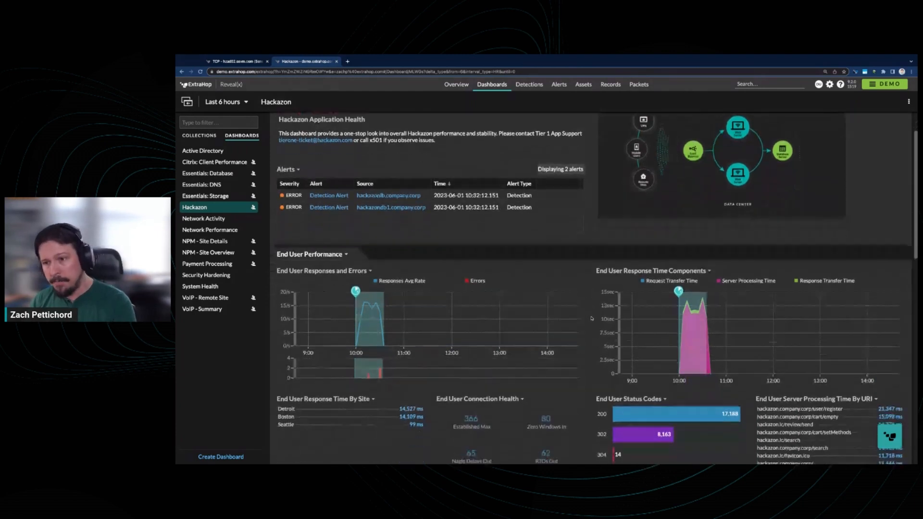
pyautogui.scroll(-3)
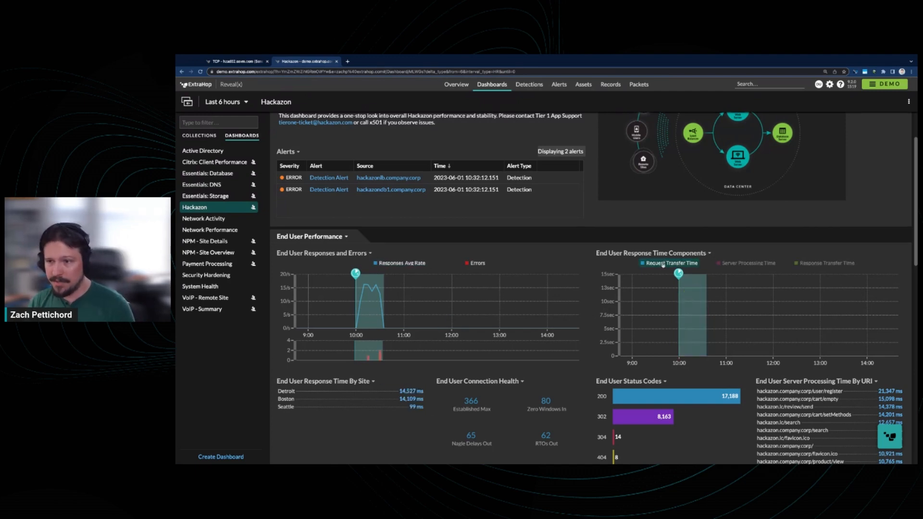
pyautogui.click(747, 263)
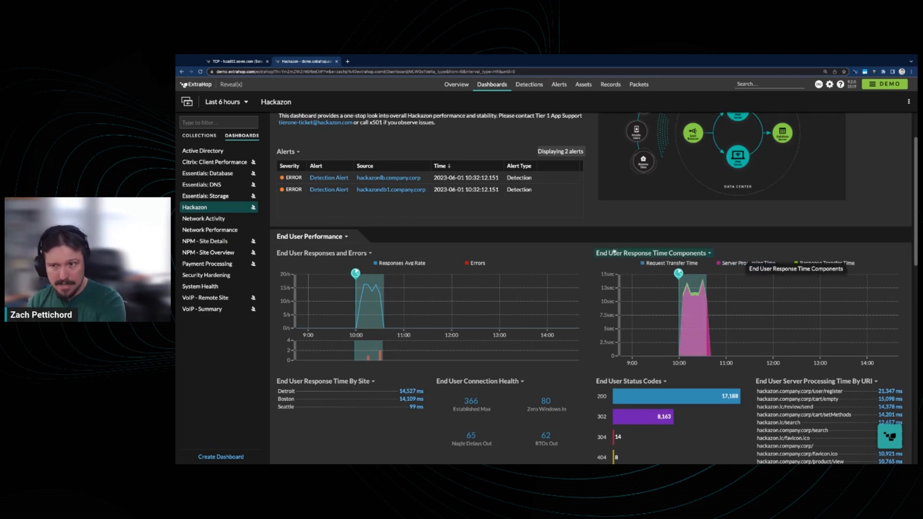
pyautogui.scroll(-3)
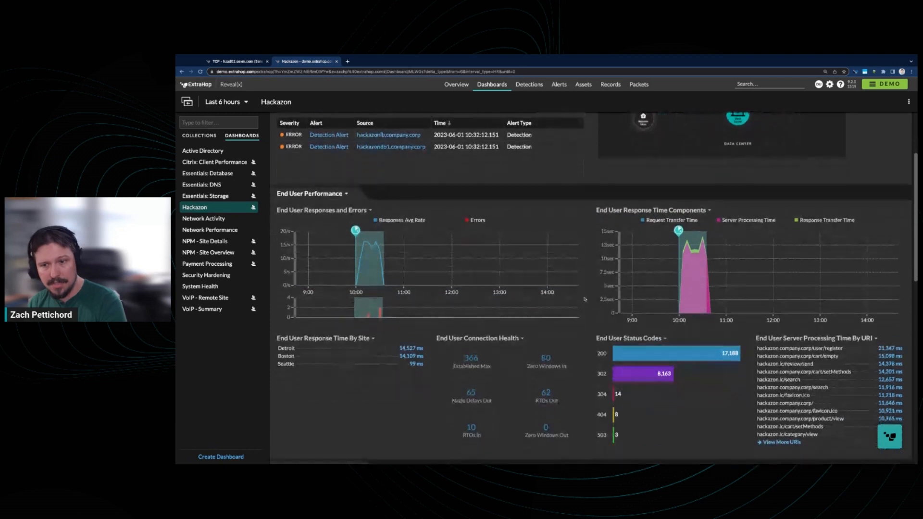
pyautogui.scroll(-3)
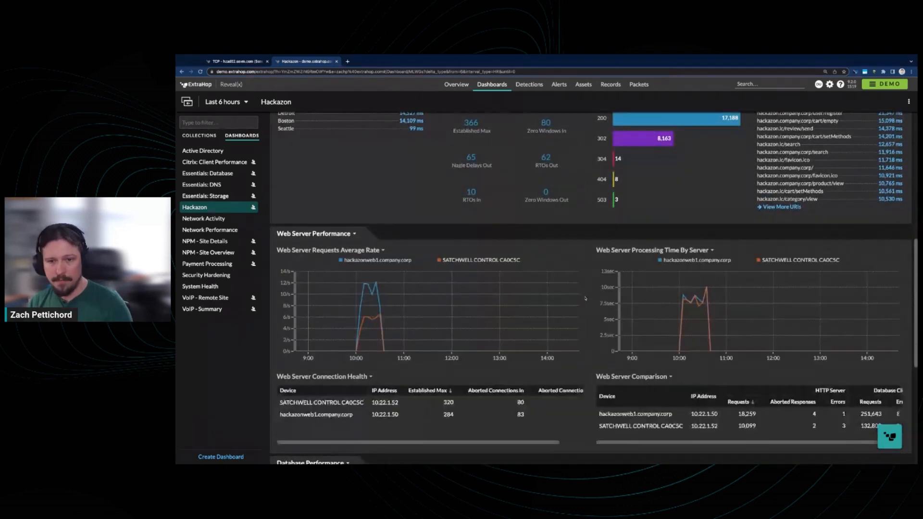
pyautogui.scroll(-3)
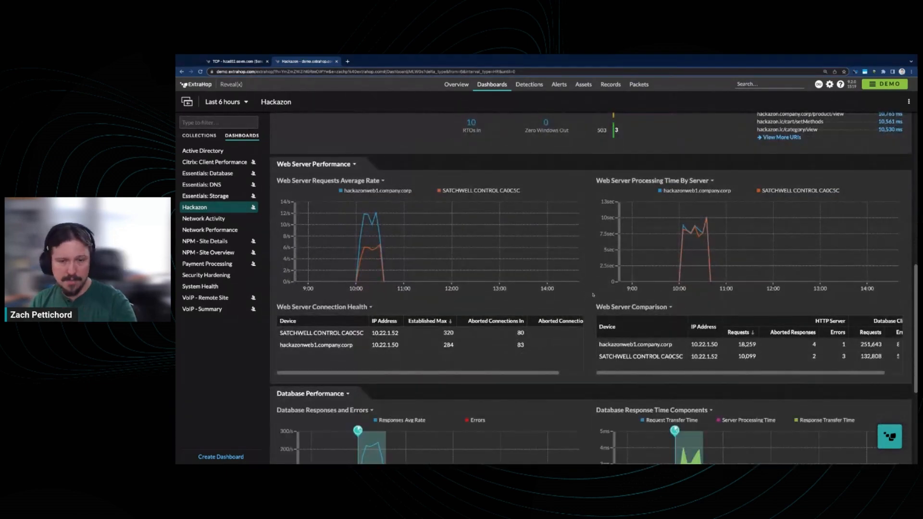
pyautogui.scroll(-3)
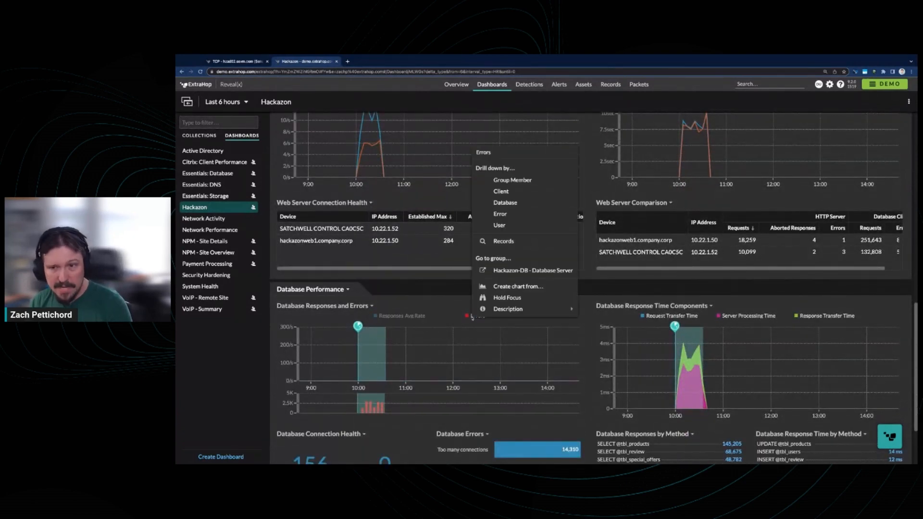
pyautogui.click(498, 214)
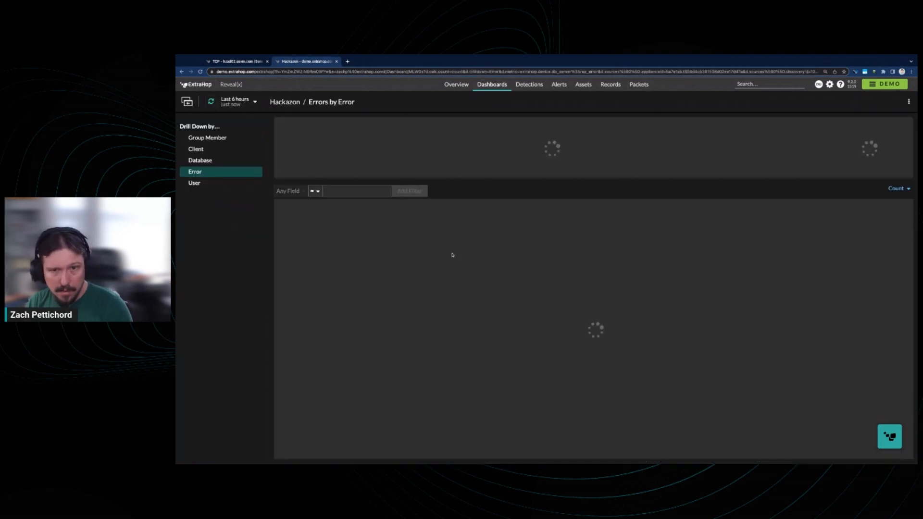